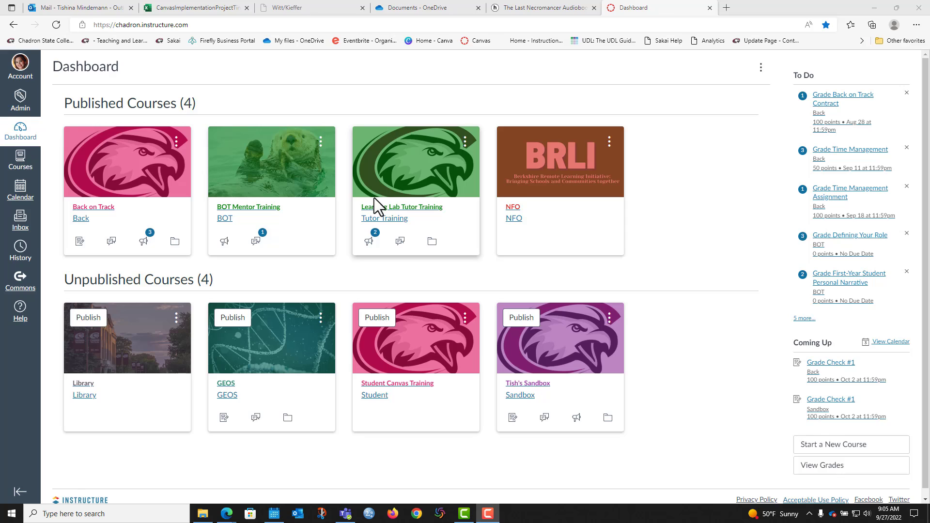
{"action": "mouse_move", "coordinate": [389, 208]}
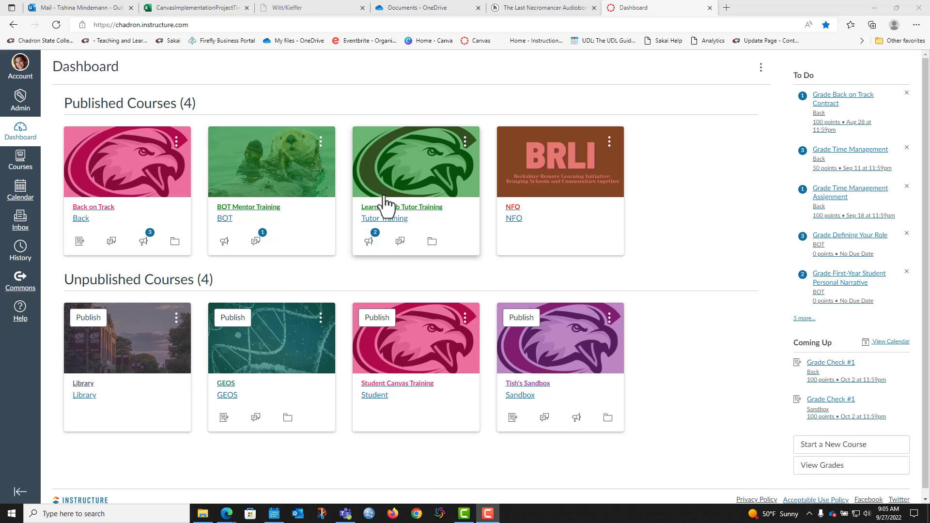
{"action": "mouse_move", "coordinate": [68, 208]}
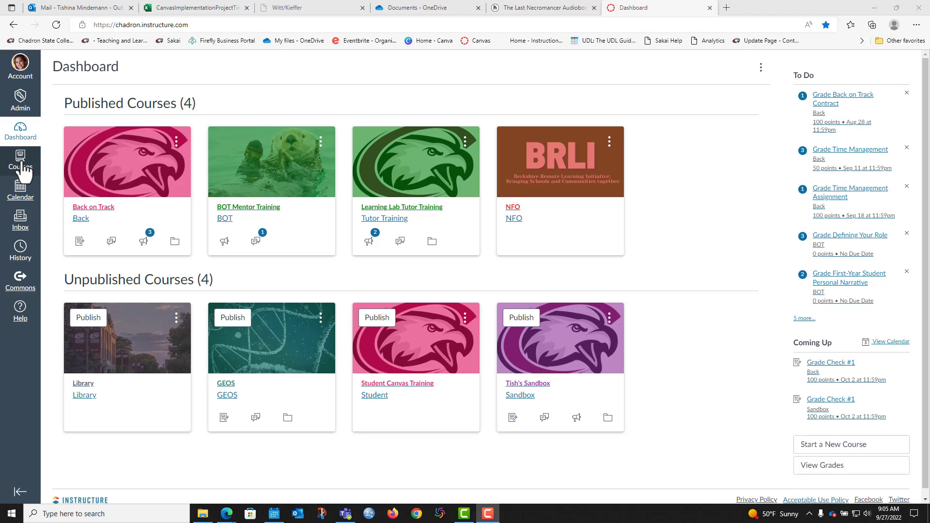
Open the All Courses page from the Courses menu to see all eight courses
{"action": "left_click", "coordinate": [20, 156]}
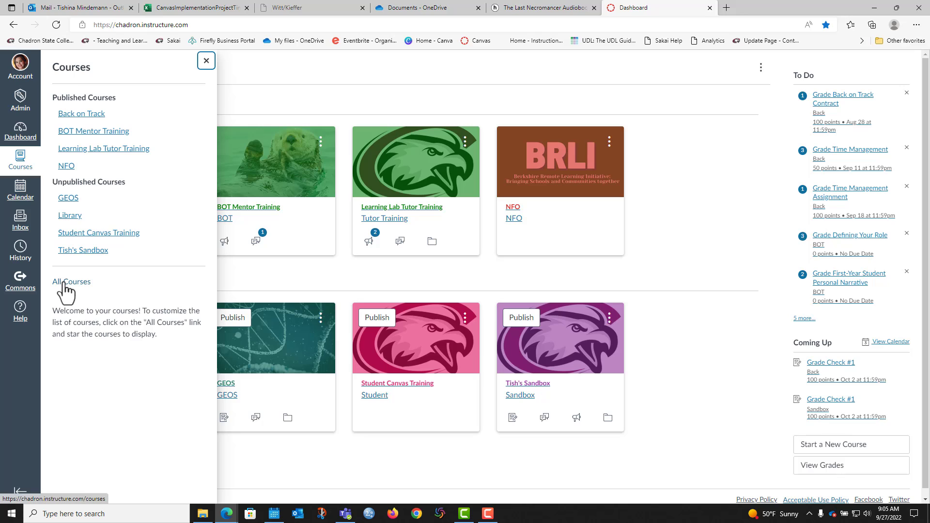
{"action": "left_click", "coordinate": [72, 281]}
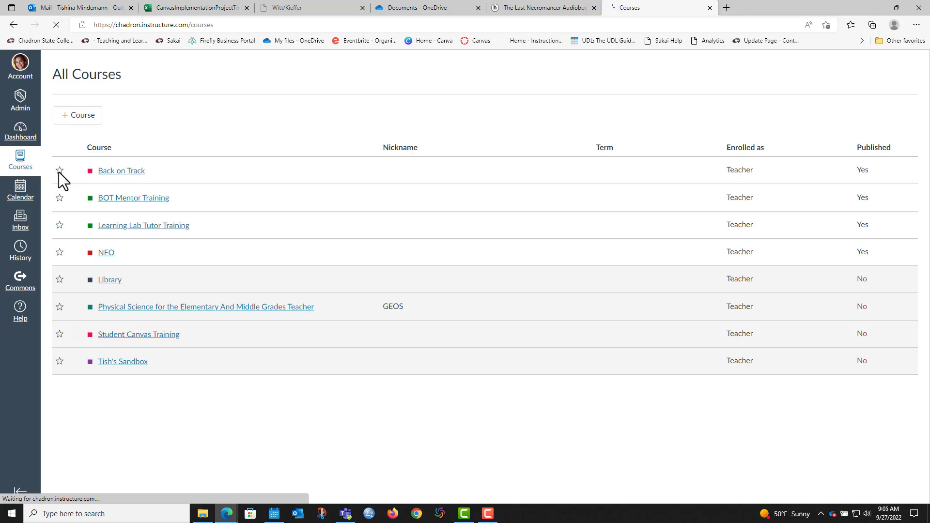
Star Back on Track and BOT Mentor Training as favorites, then return to the Dashboard
{"action": "left_click", "coordinate": [60, 171]}
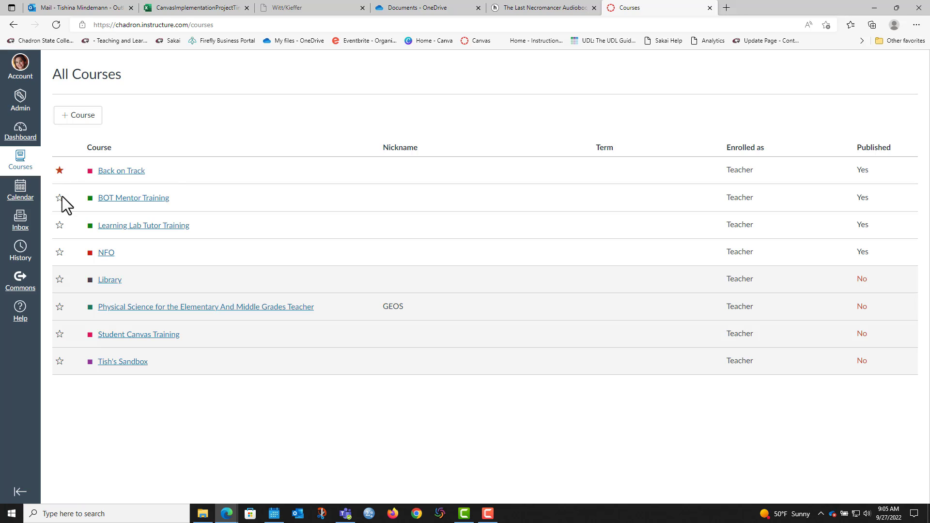
{"action": "mouse_move", "coordinate": [59, 198]}
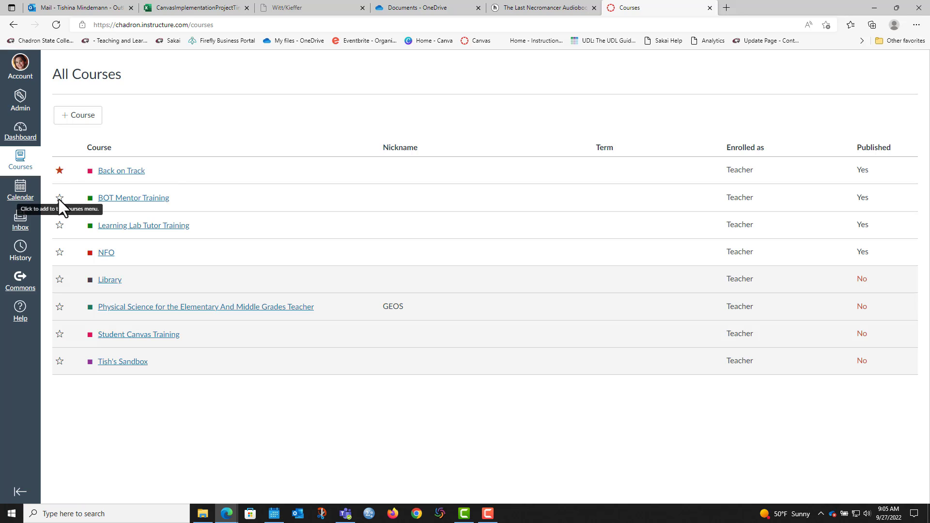
{"action": "left_click", "coordinate": [60, 198]}
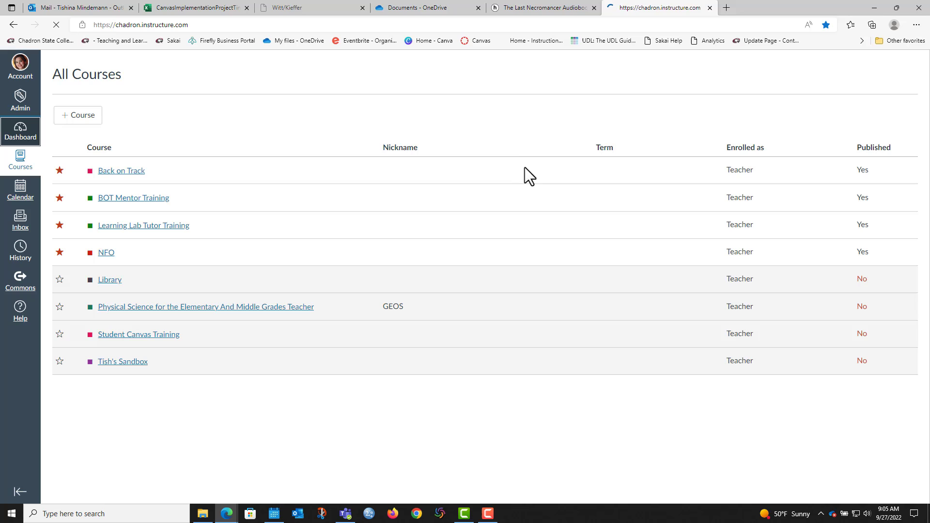
{"action": "left_click", "coordinate": [20, 131]}
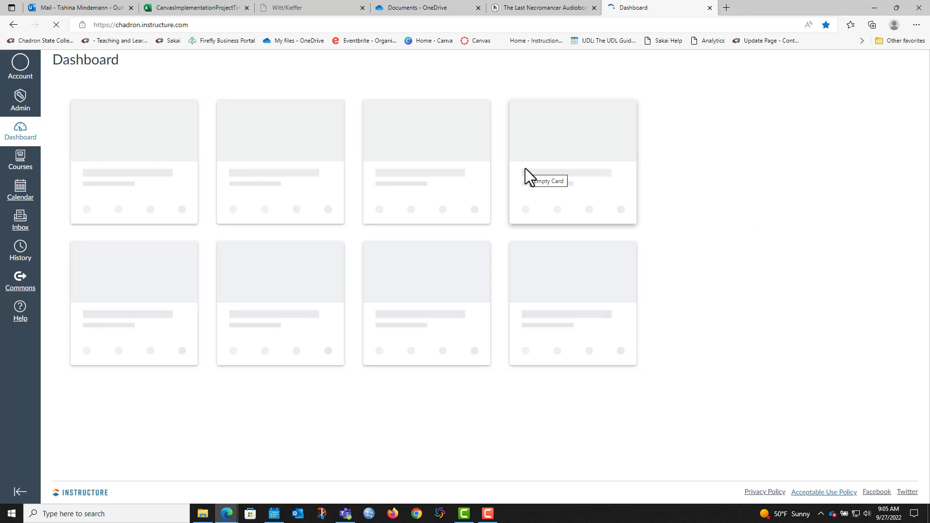